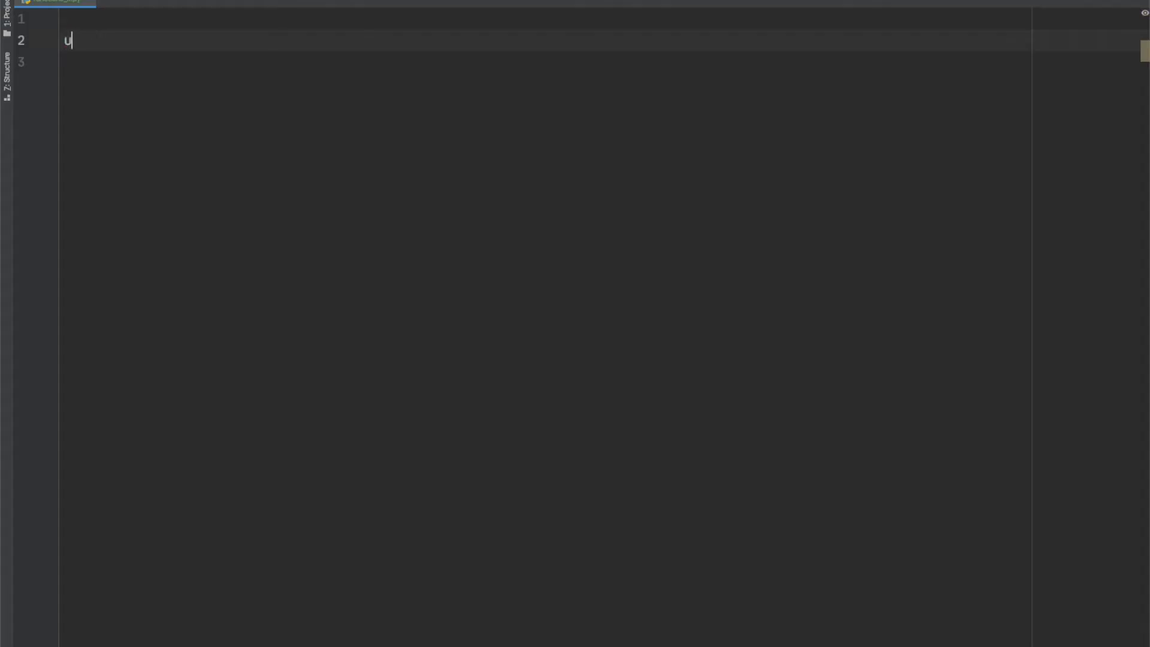
Step: Define usernames list with "moe", "curley", "larry" and others, plus an empty validated list
type("sernames = [\"moe\"]")
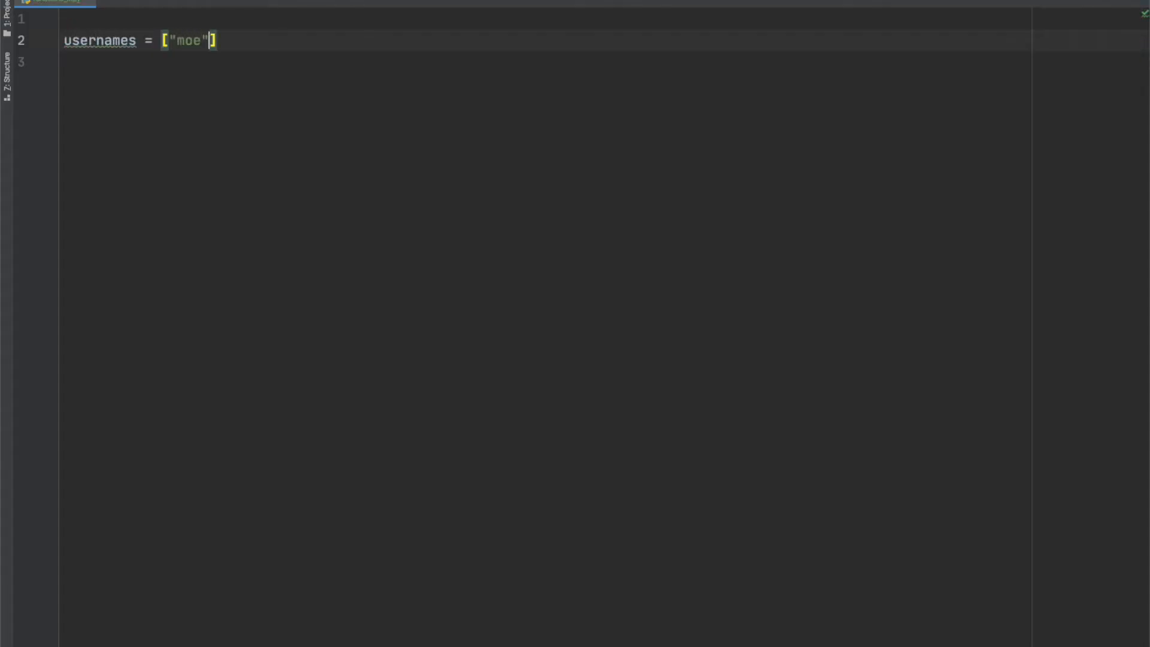
type(", \"curley\", lar")
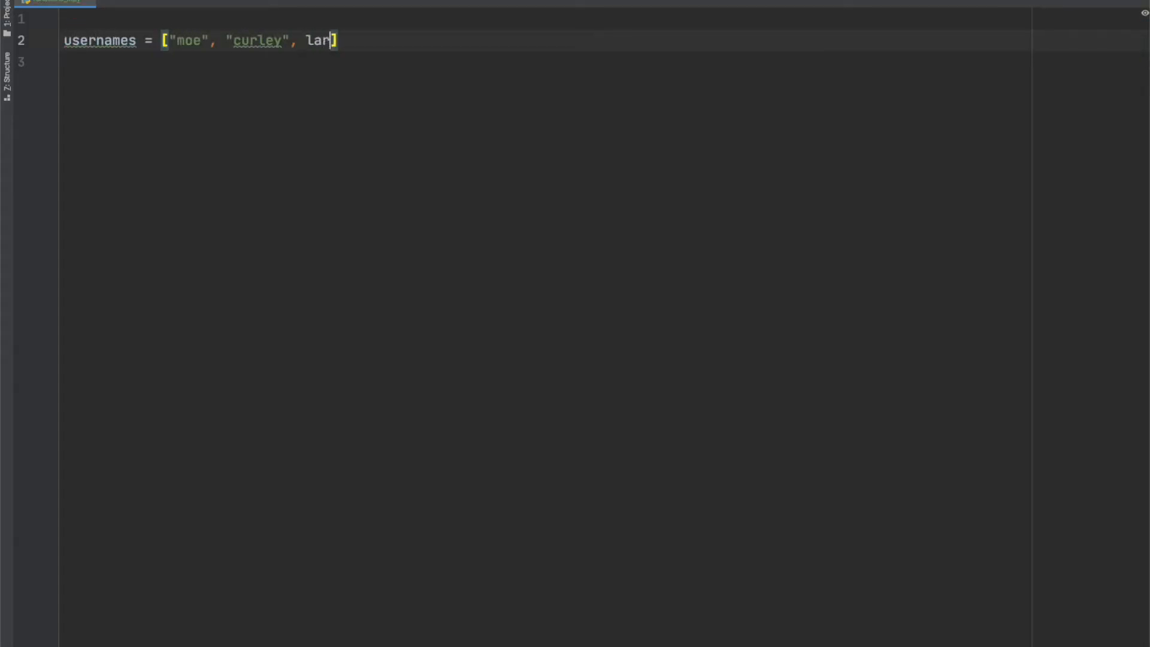
type("ry\", \"stan\", \"oliver\"")
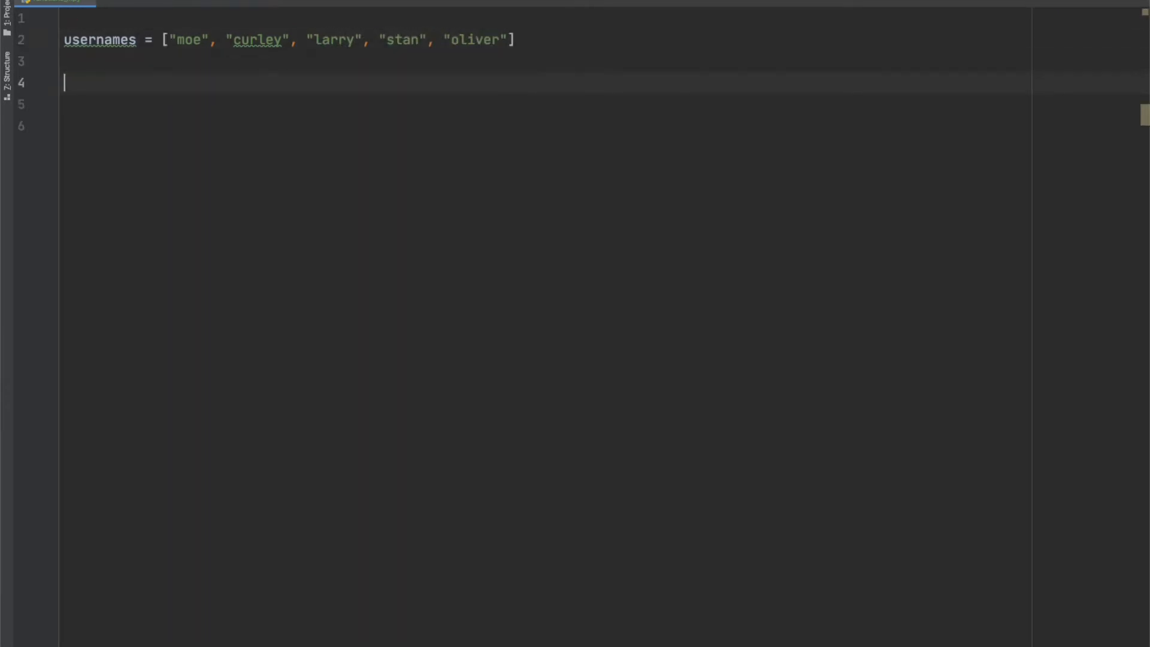
type("validated = []")
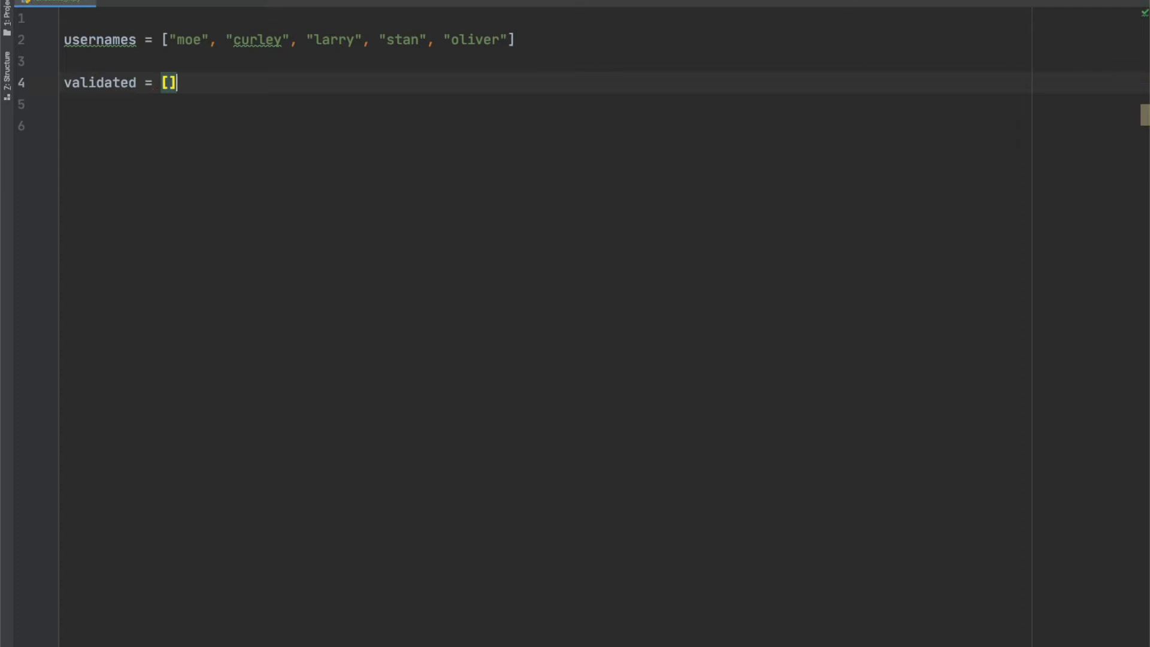
Step: Write validate(username_list, validated_list) with a while loop that pops each user and appends v_user to validated_list
type("def validate (usernam")
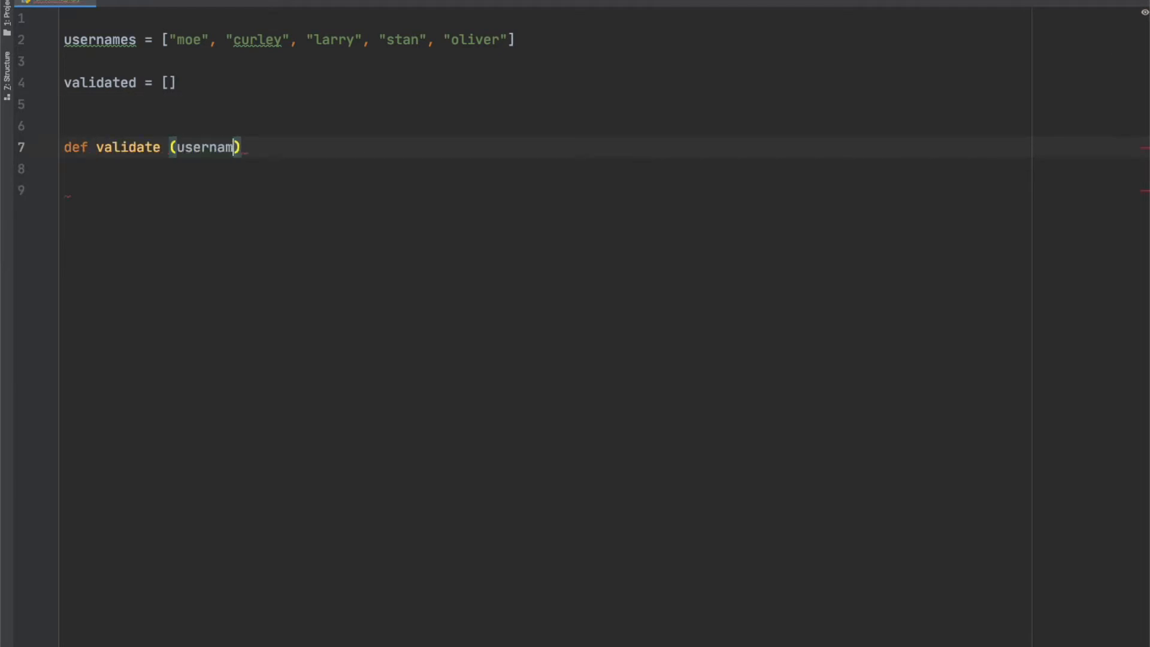
type("e_list, validated_list")
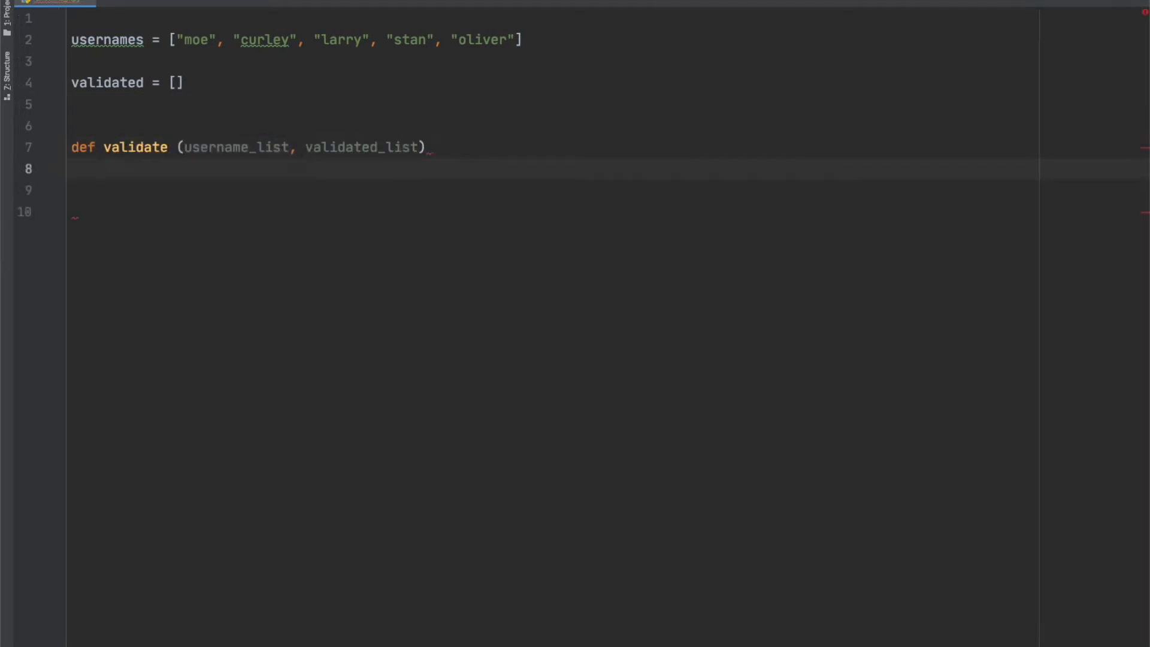
type("while_u")
left_click(555, 190)
type("v_user =")
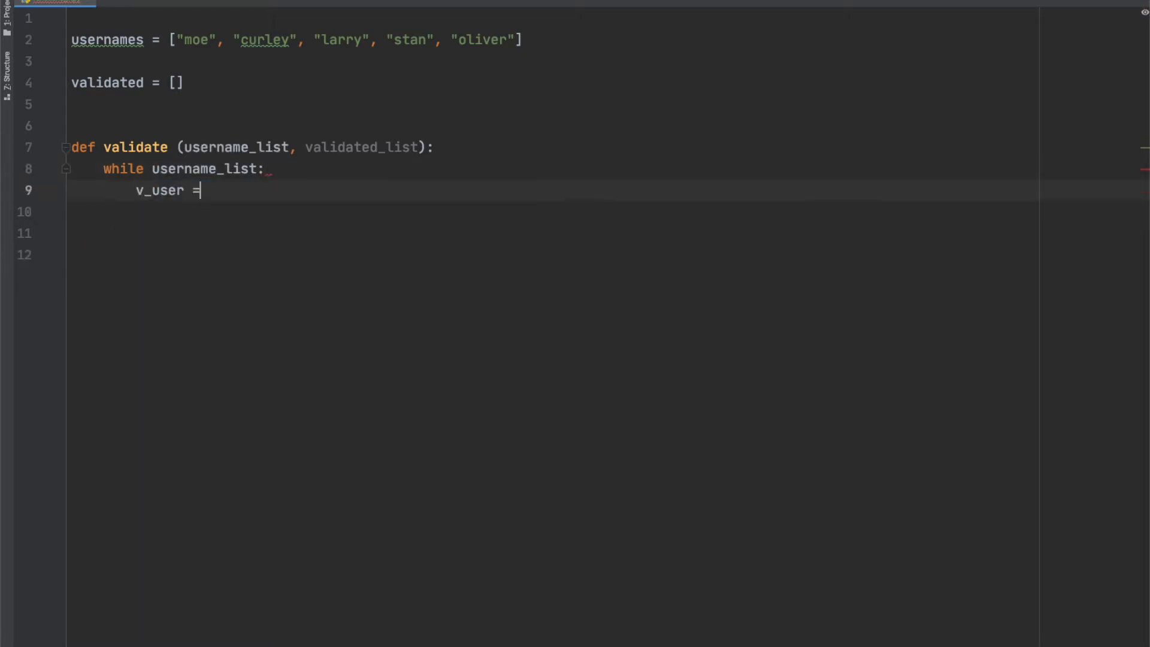
type("username_list.pop(")
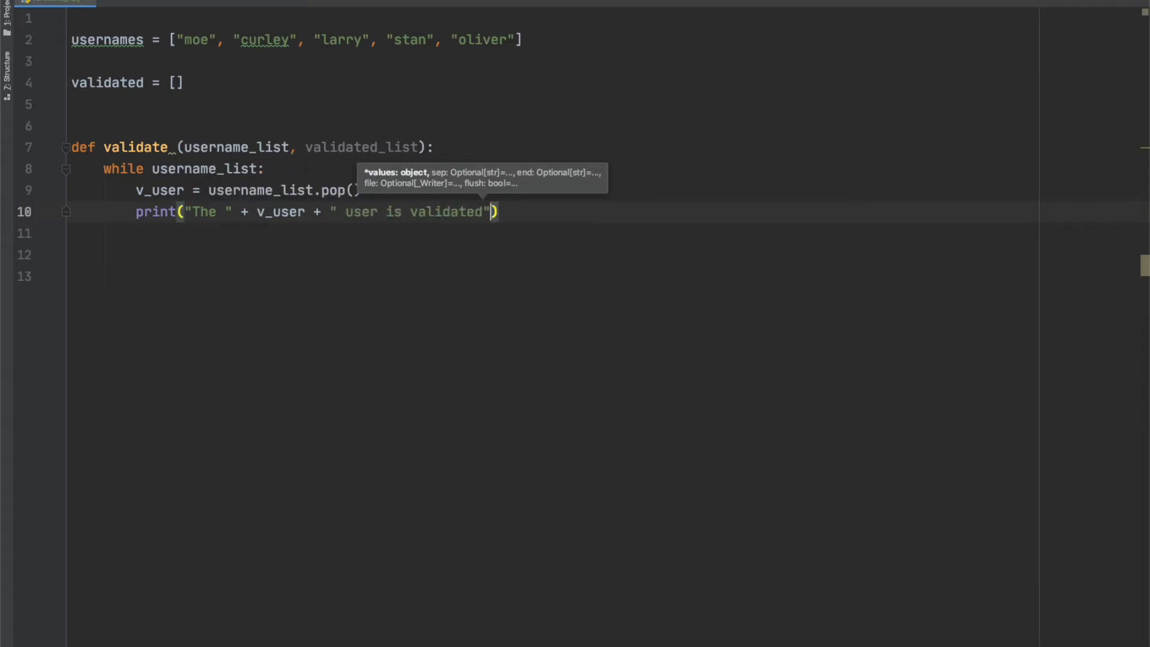
type("validated_list")
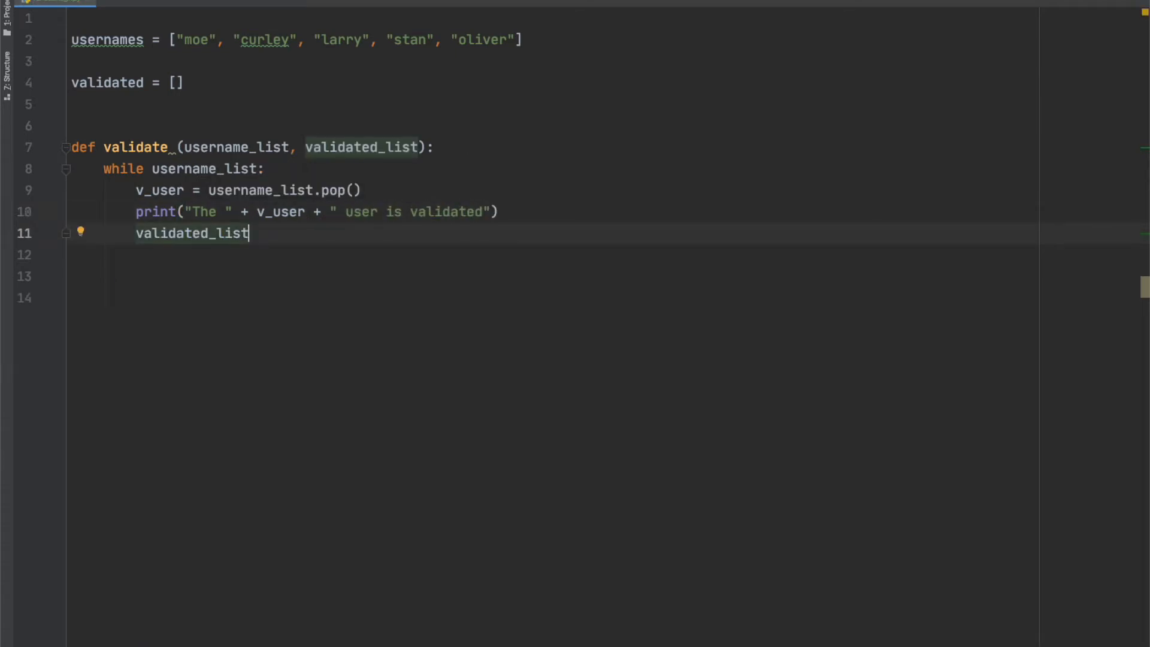
type(".append(")
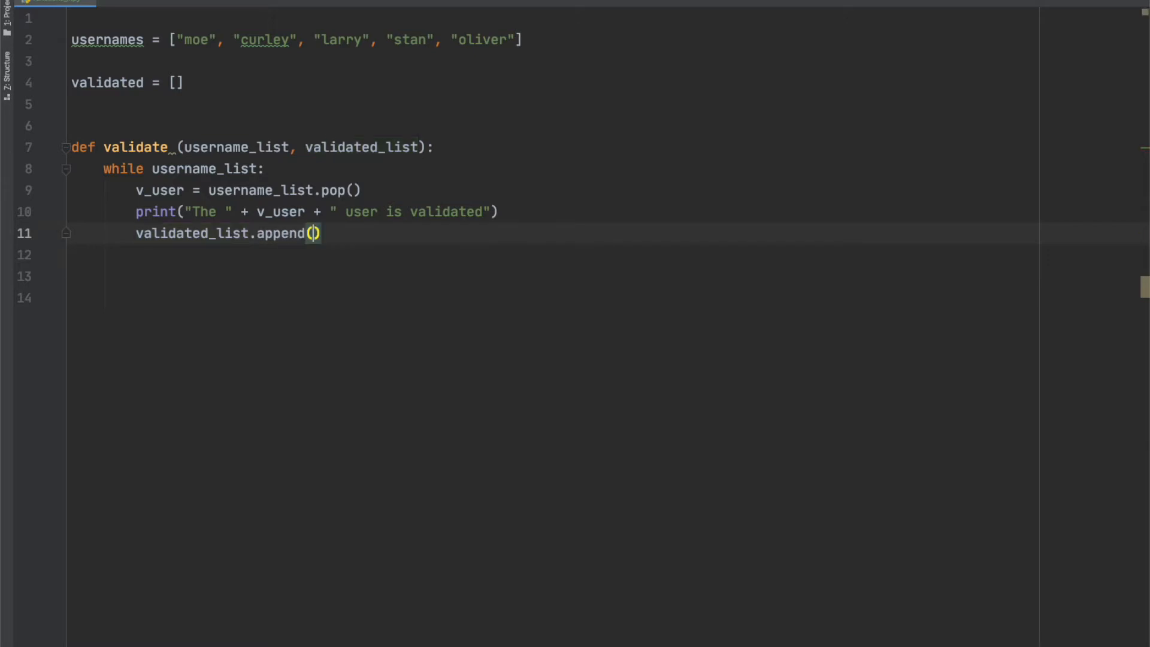
type("v_user")
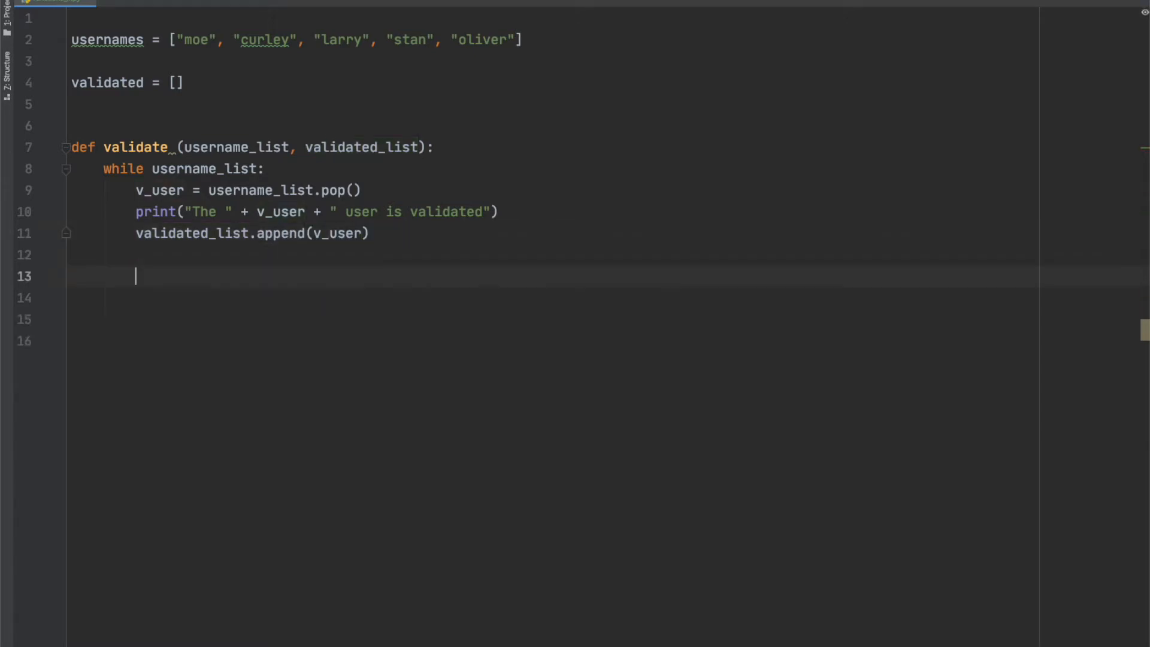
Step: Call validate(usernames, validated) on a new line below the function
type("validate()")
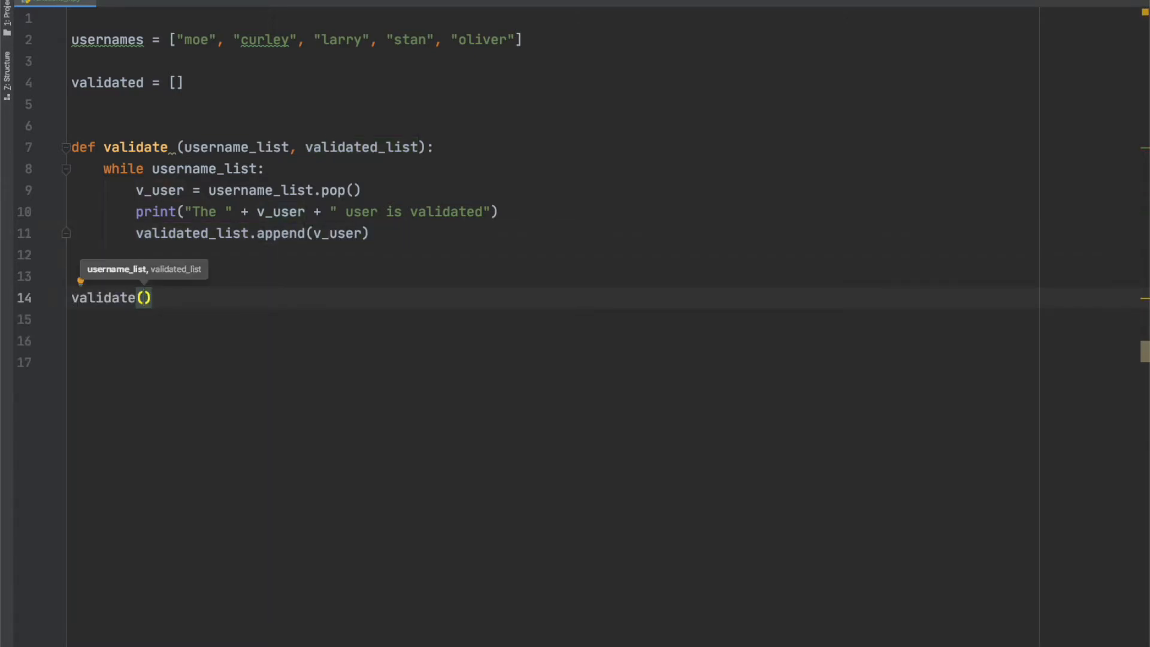
type("usernames,validated")
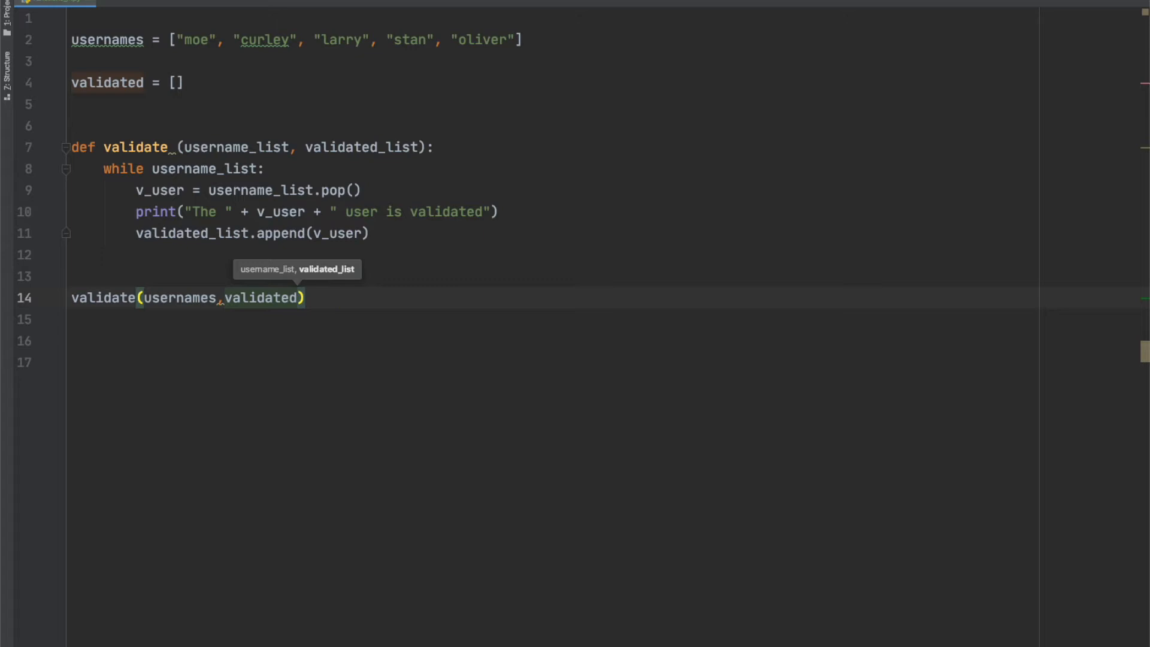
scroll("down", 3)
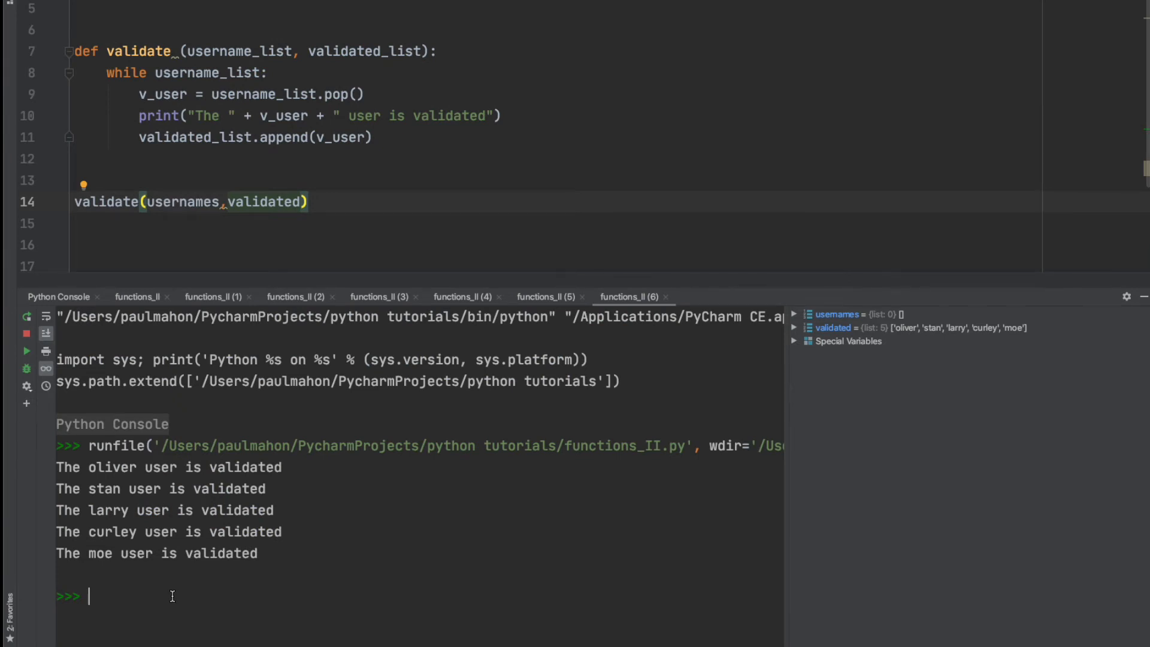
Step: Inspect the user variables in the Python console after the validation run
type("user")
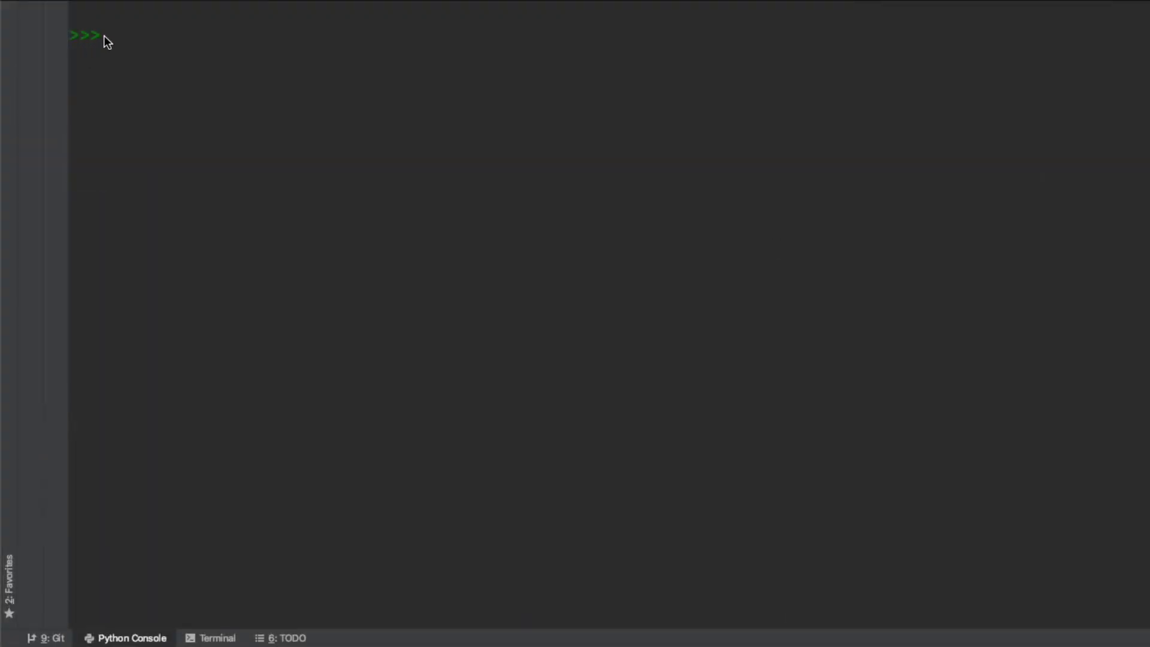
Step: Create mylist = [1,2,3,4] in the console and display it
type("mylist = [")
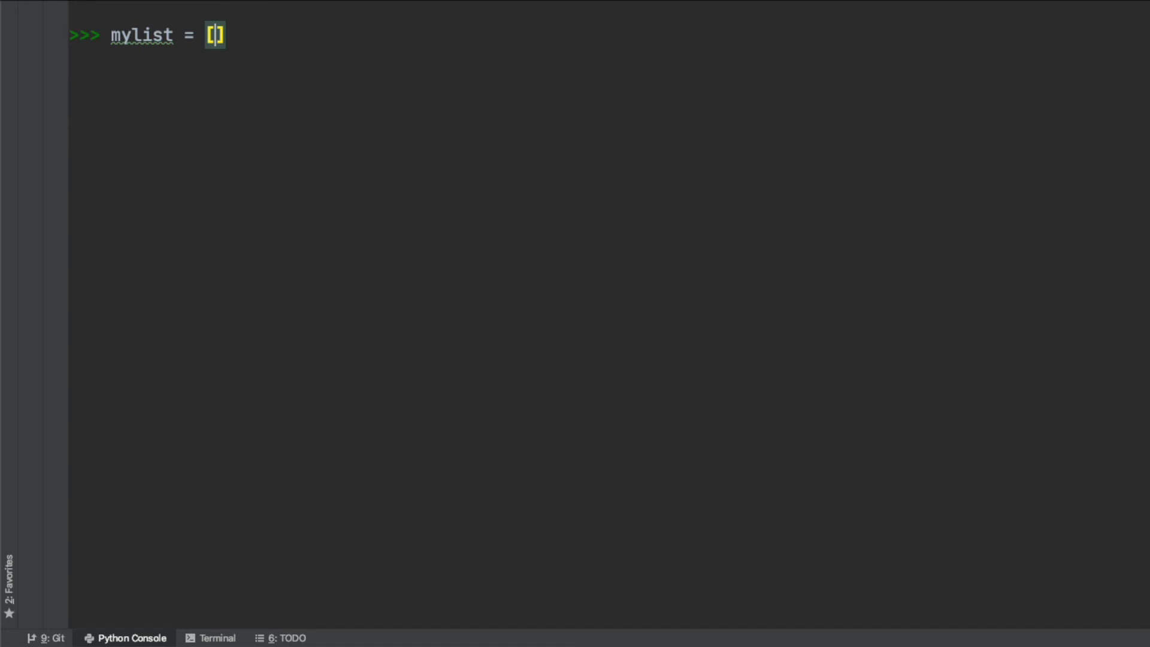
type("1,2,3,4")
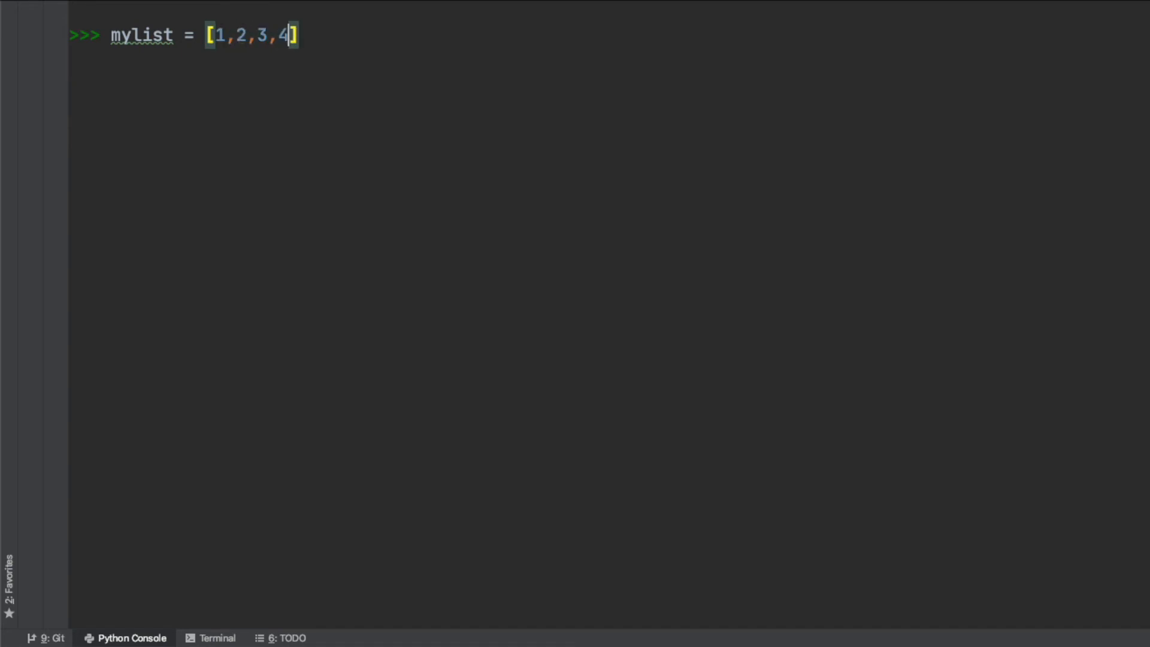
key("enter")
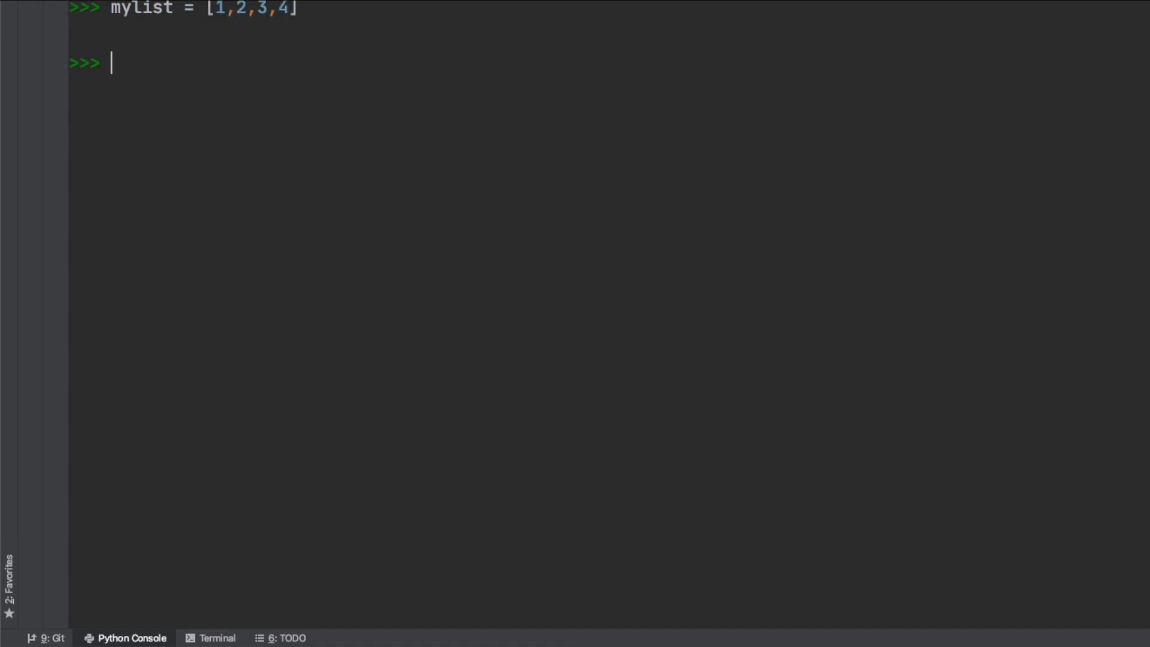
type("mylist")
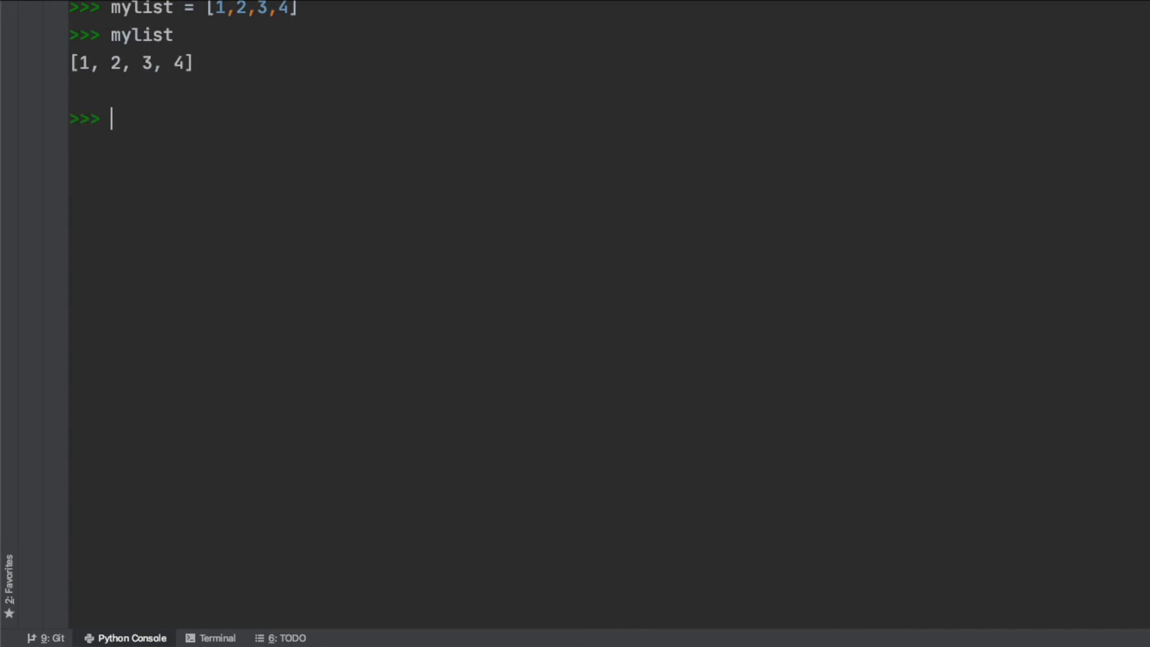
Step: Create copymylist = list(mylist) as an independent copy and display copymylist
type("copymy")
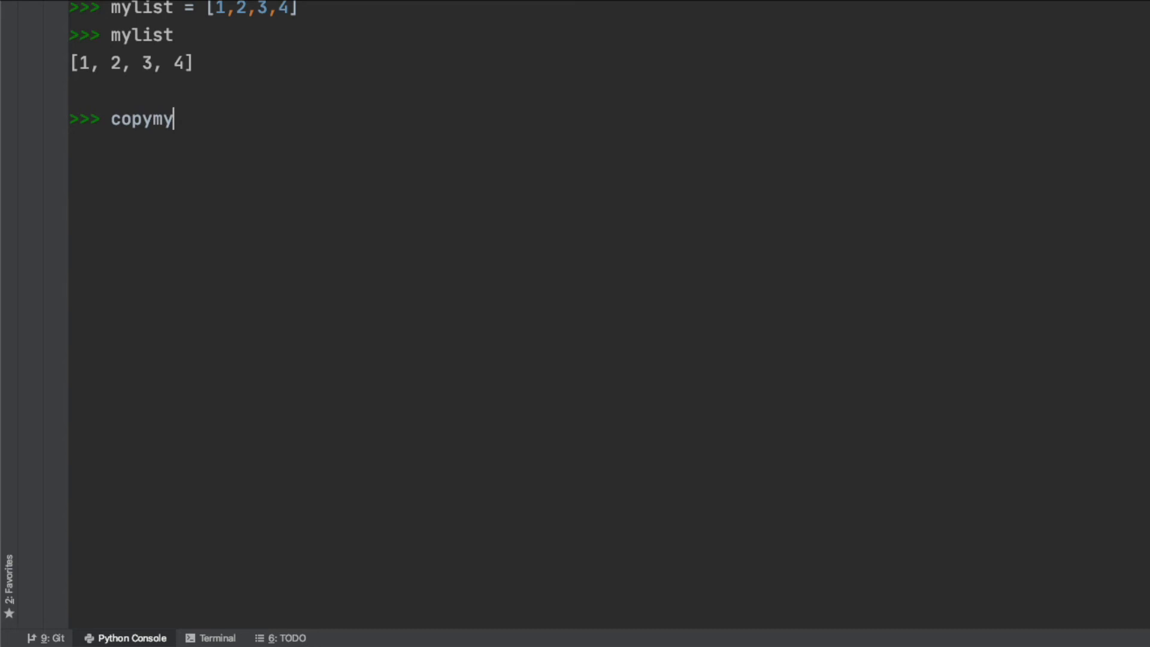
type("list =")
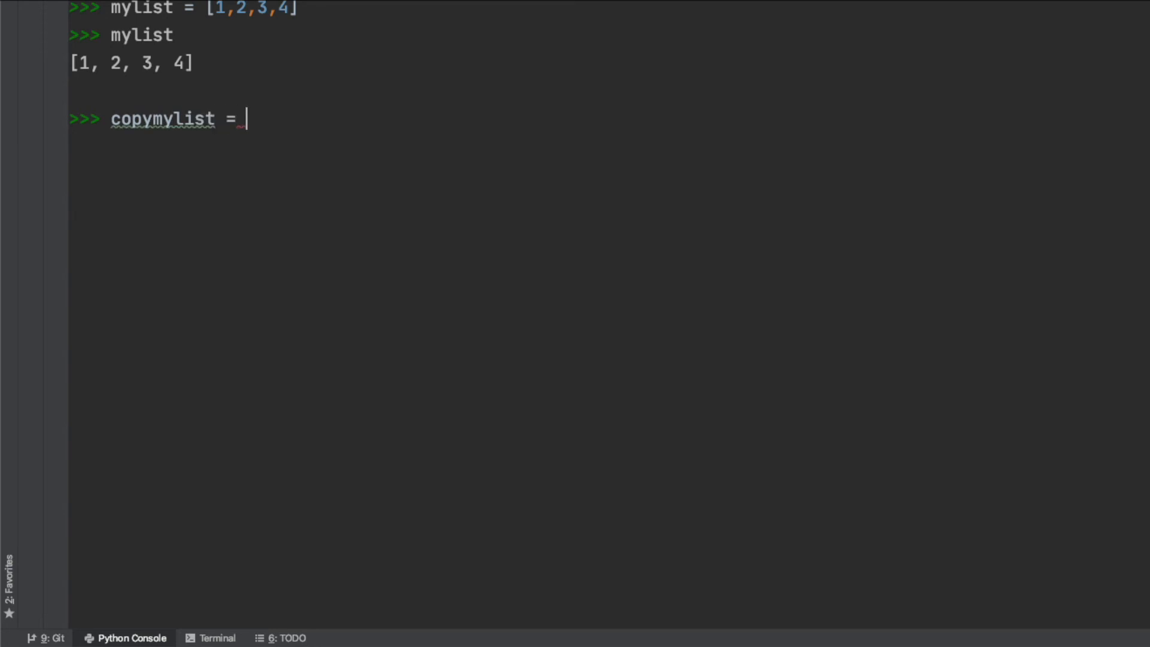
type("list(myl")
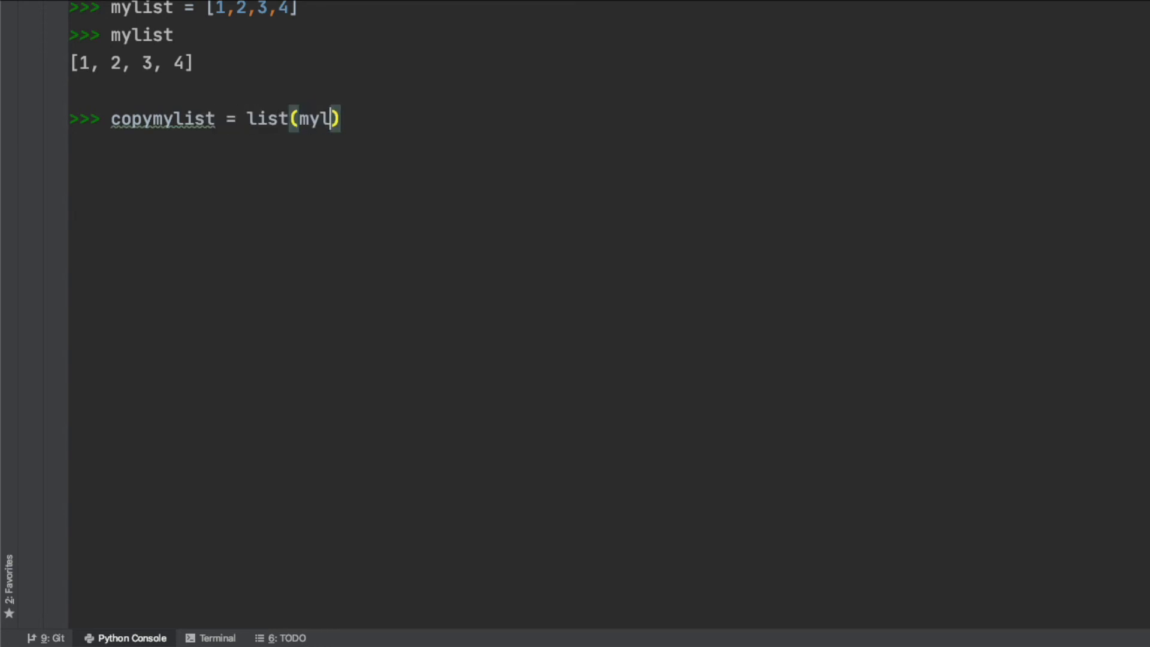
type("st")
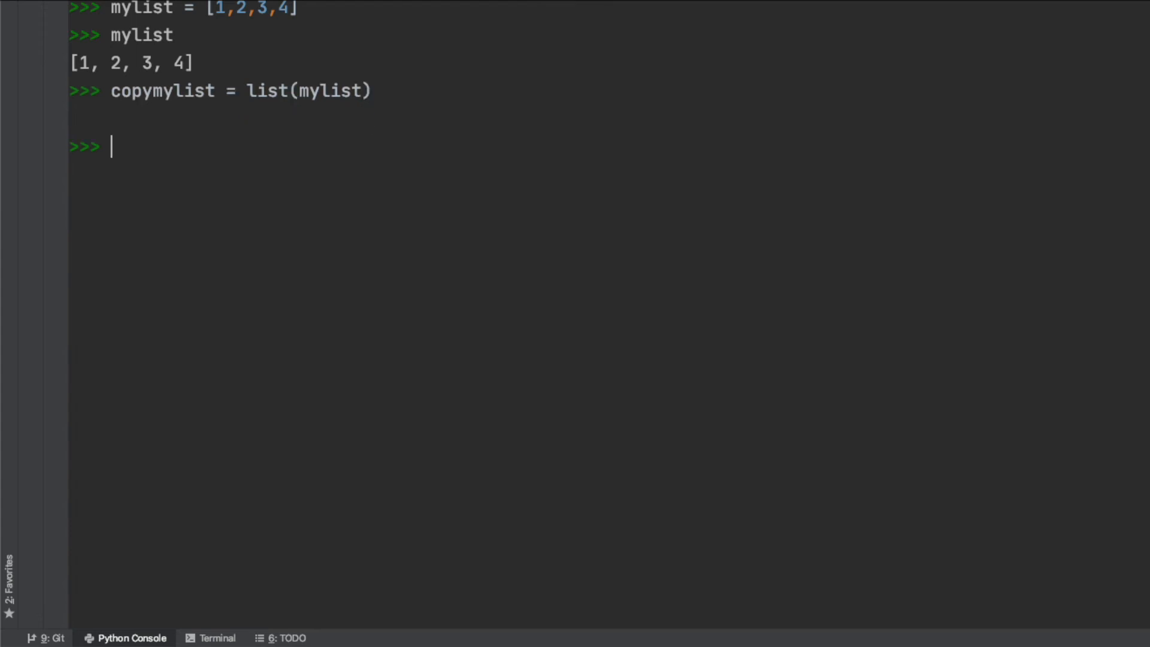
type("copymylist")
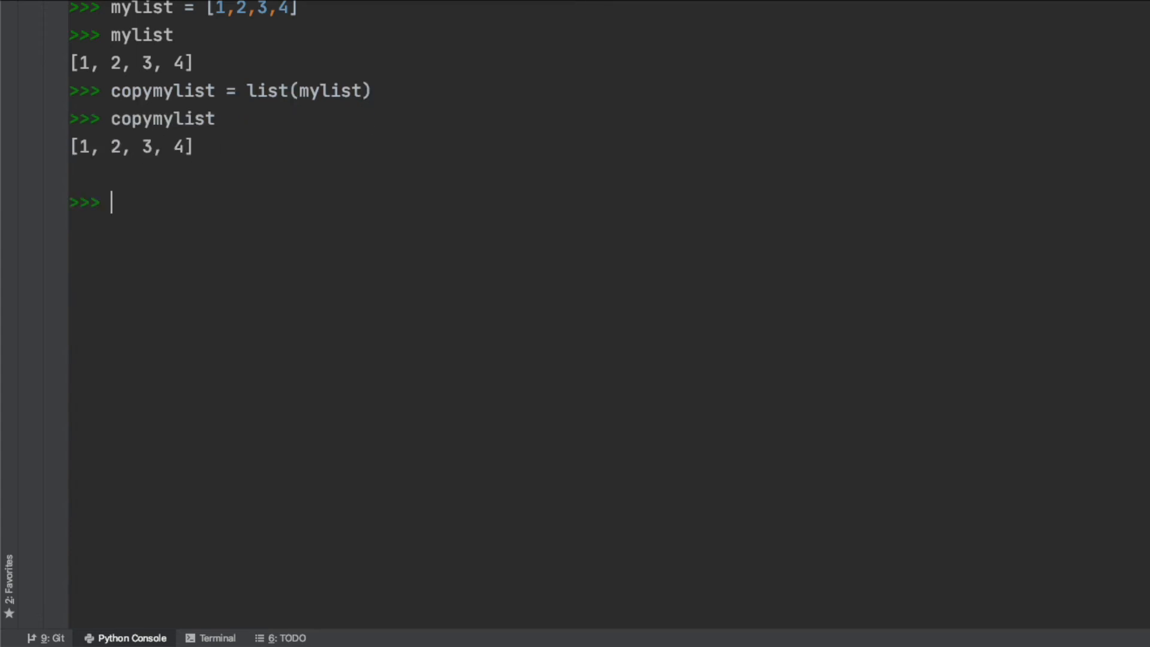
Step: Run mylist.pop() to remove 4, then display mylist again
type("myli")
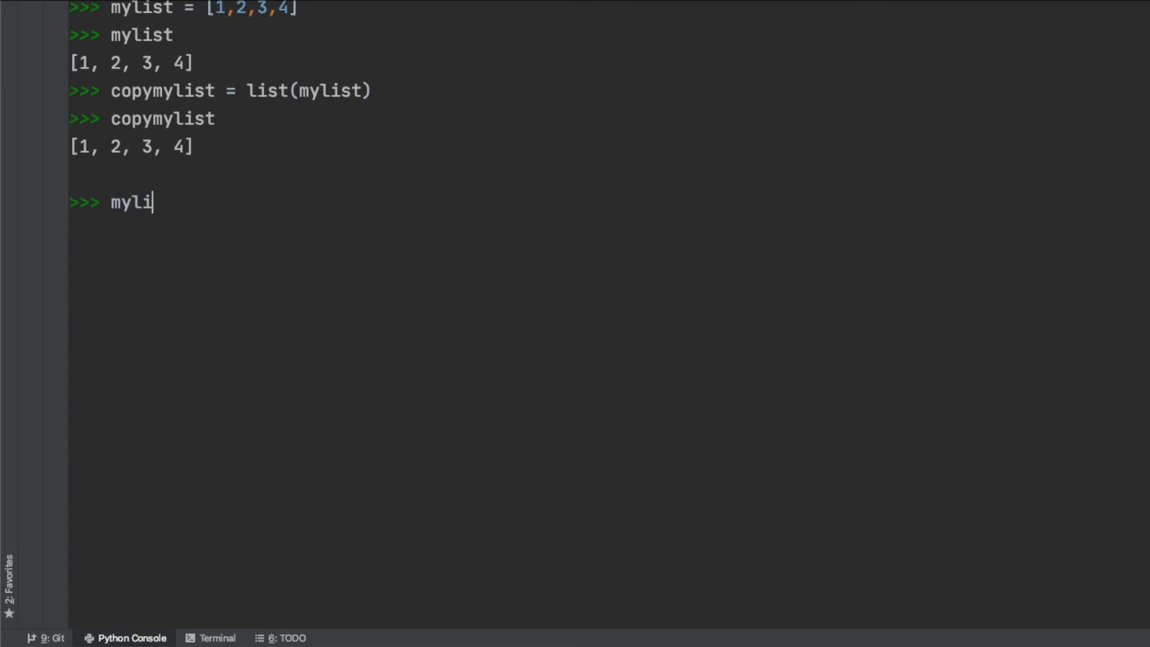
type("st.pop()")
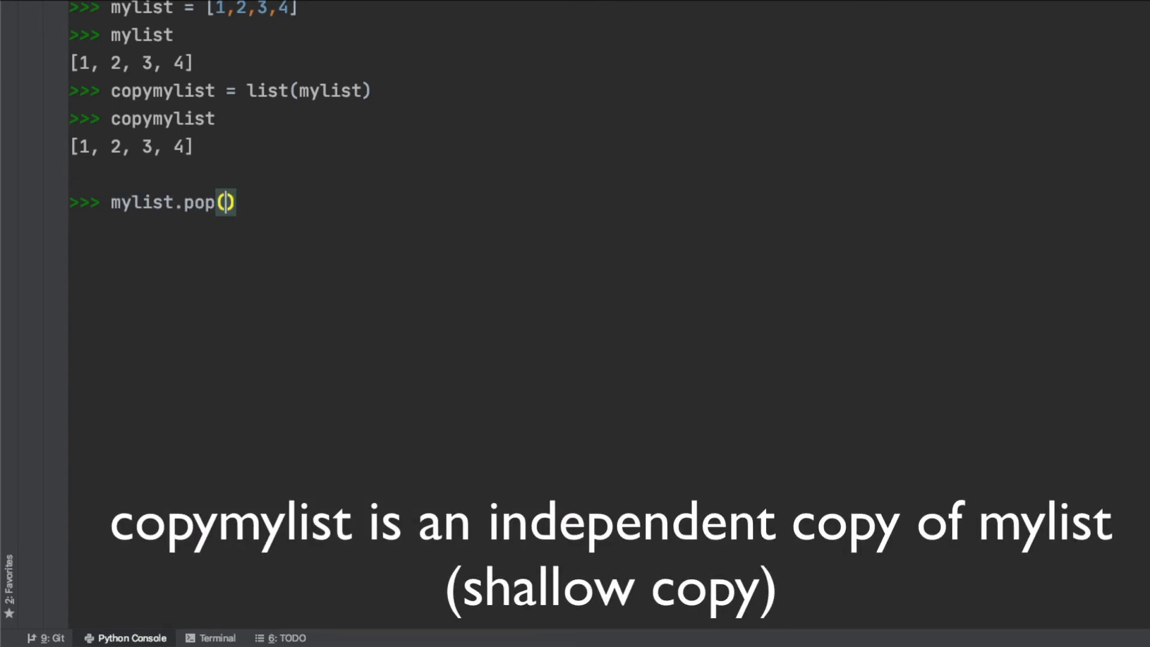
key("enter")
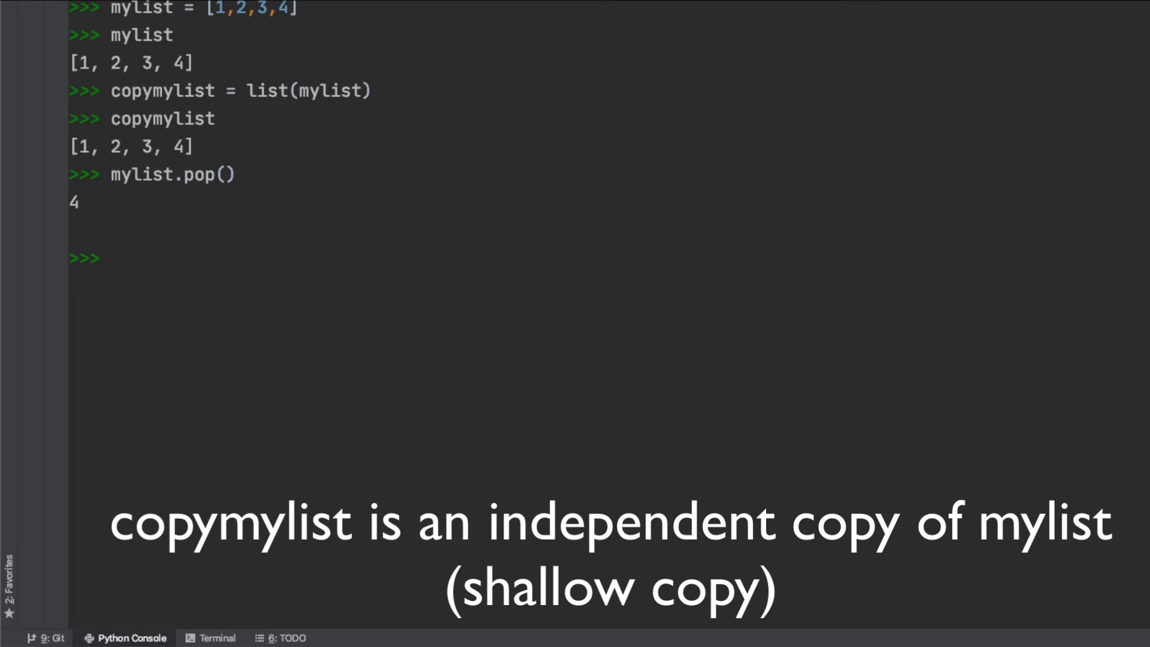
type("mylist")
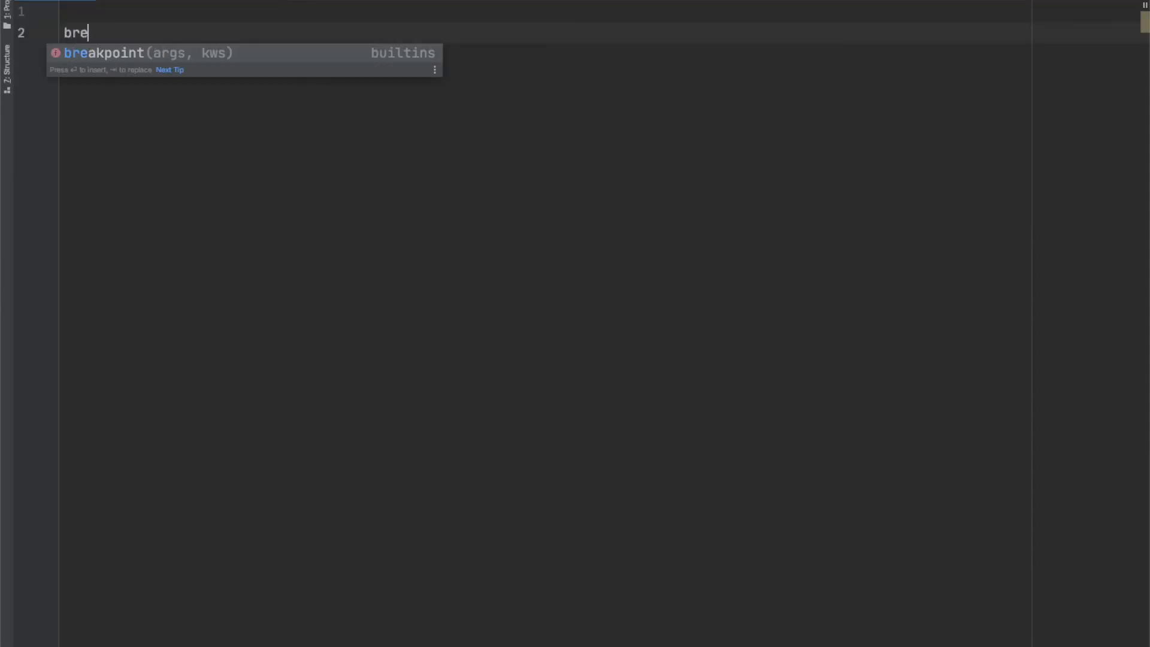
Step: Define breakfast = {"Ham": "Yes", "Eggs": "Yes", "Spam": "no"} and print it
type("akfast = {\"Ham \"}")
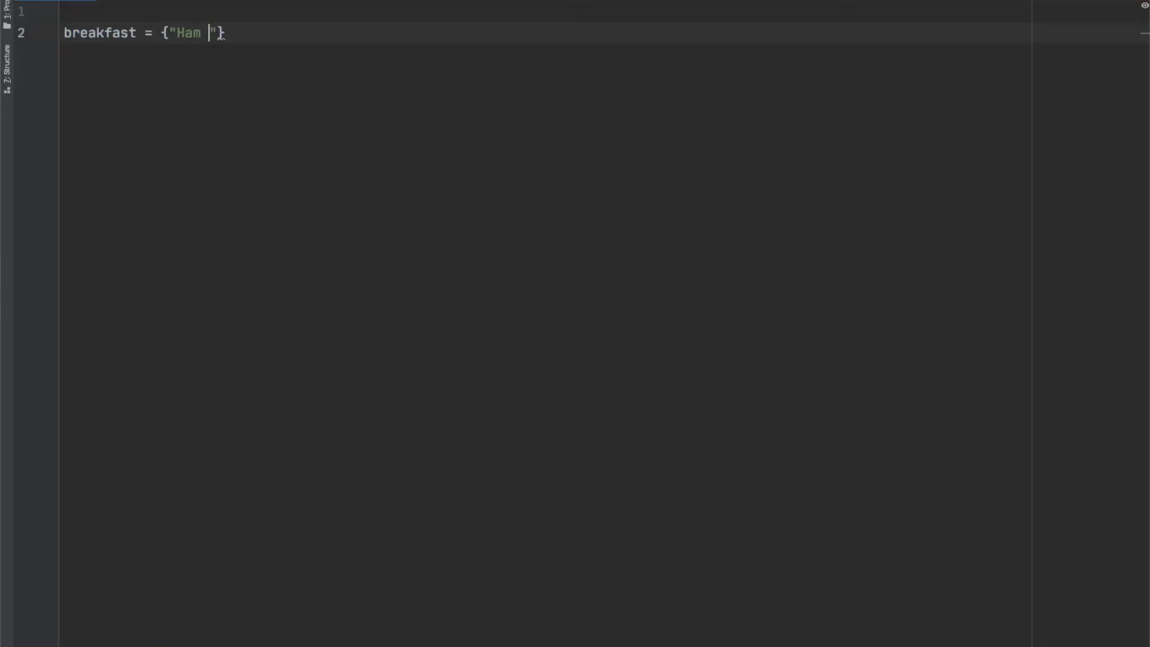
type(": \"Yes\", \"E")
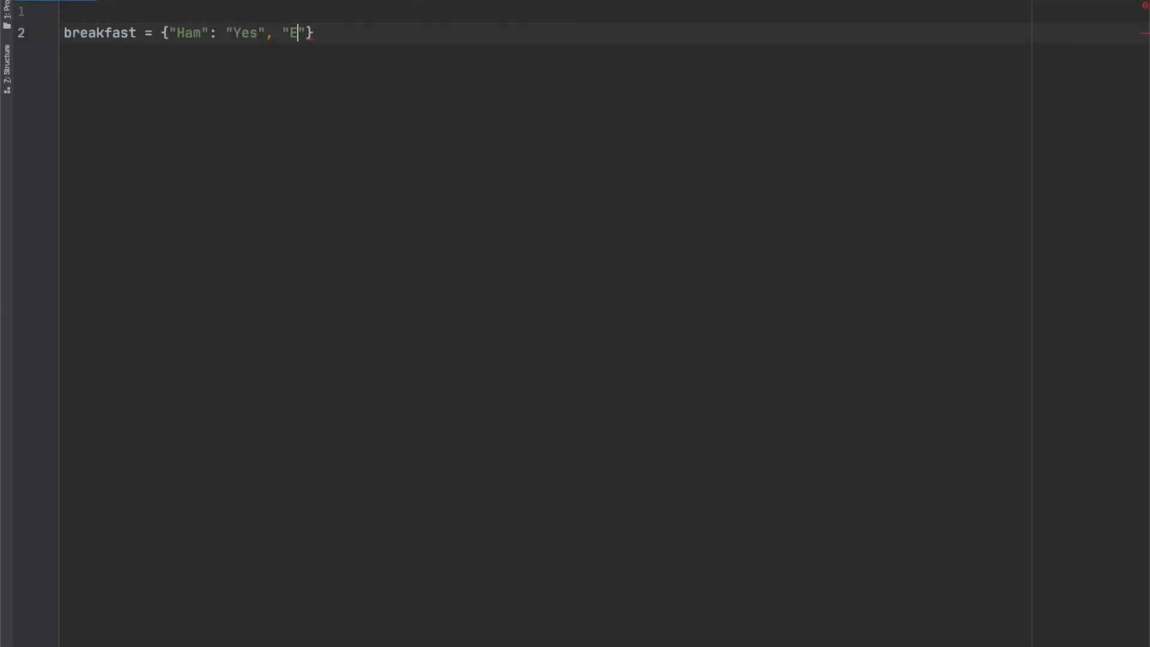
type("ggs\": \"Yes\"")
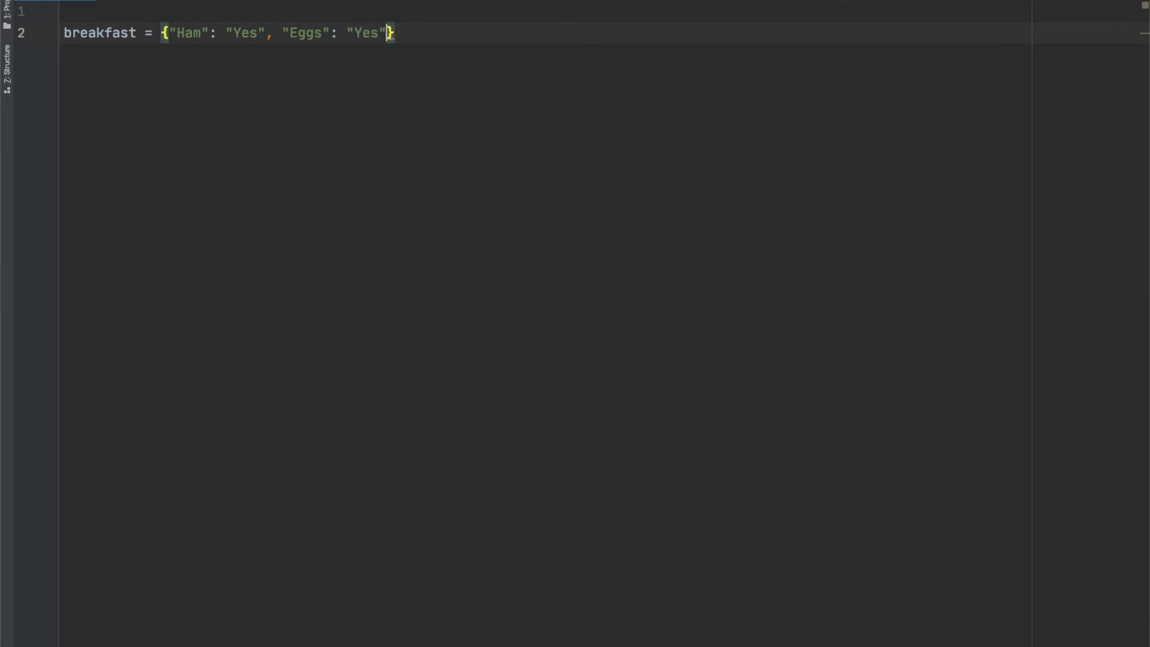
type(", \"Spam\": \"no\"")
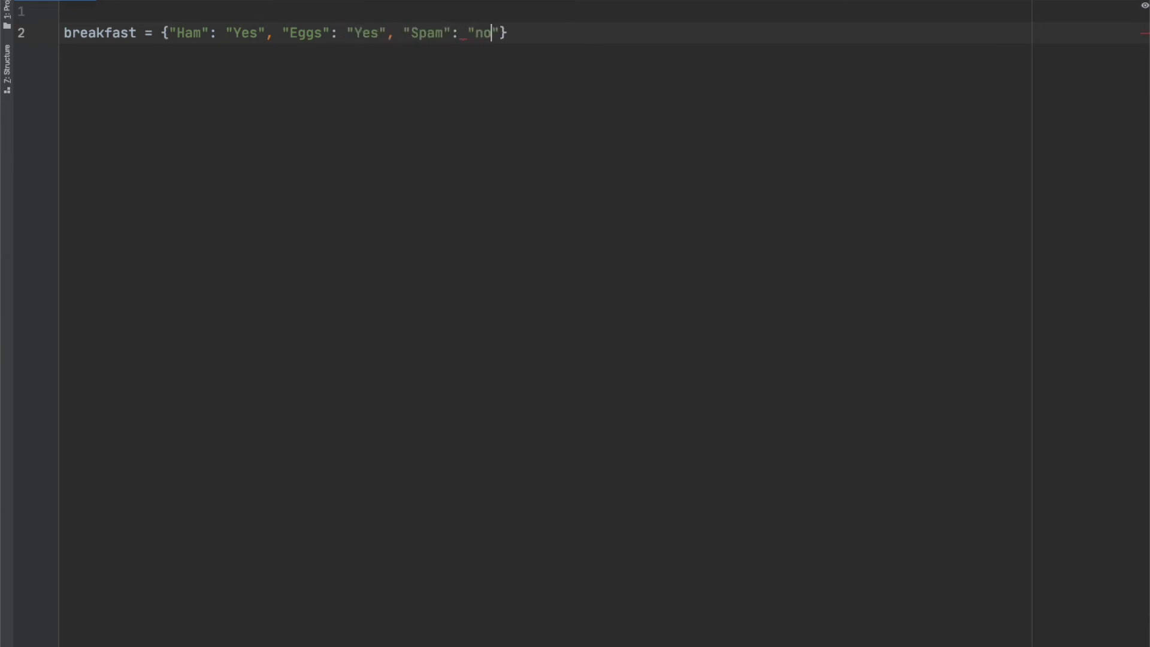
type("print(breakfast")
type("def remove_spam")
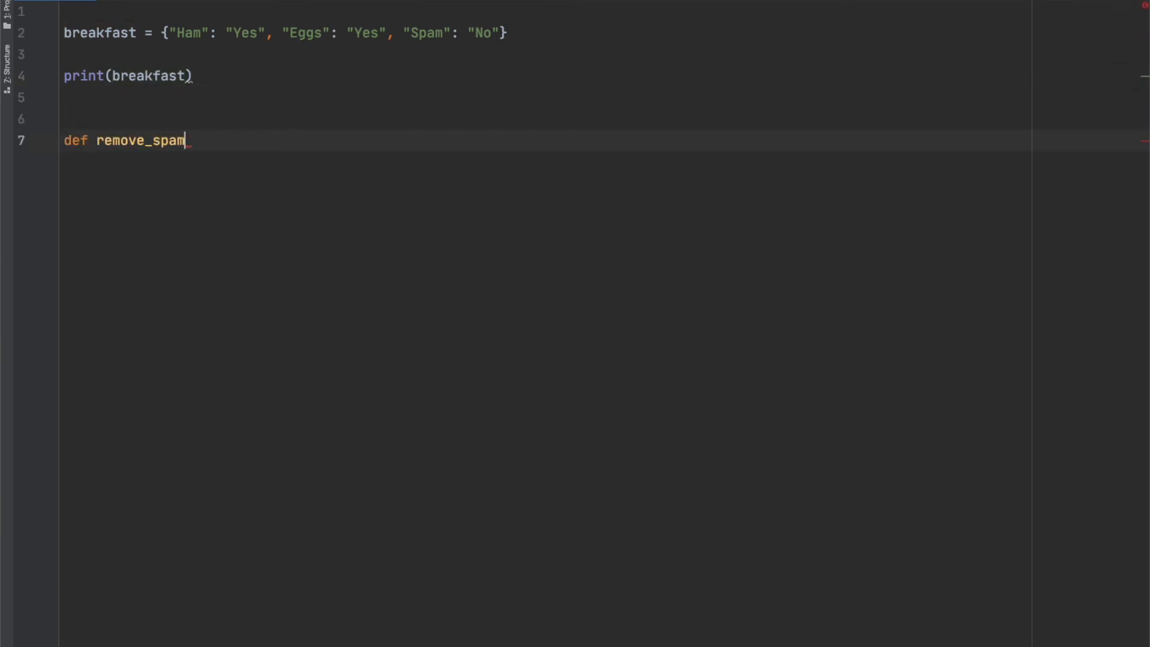
Step: Write remove_spam(mydictionary) deleting "Spam" if present, then call remove_spam(breakfast)
type("(mydictionary):")
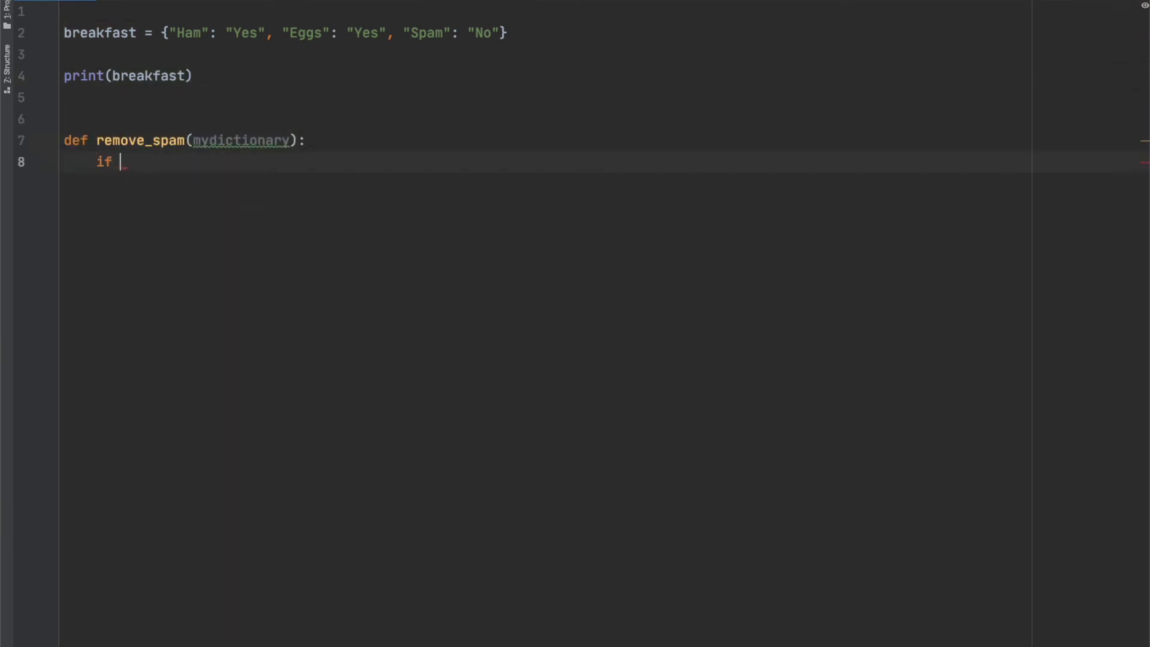
type("\"Spam\" in mydictionary:")
type("del mydictionary[")
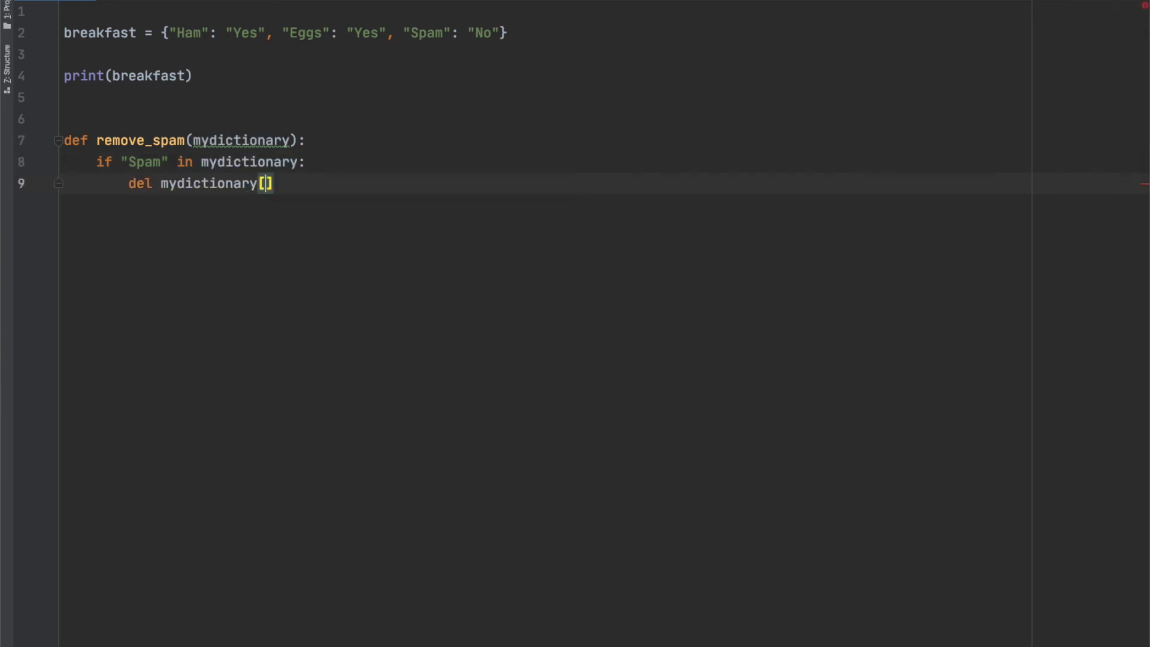
type("\"Spam\"")
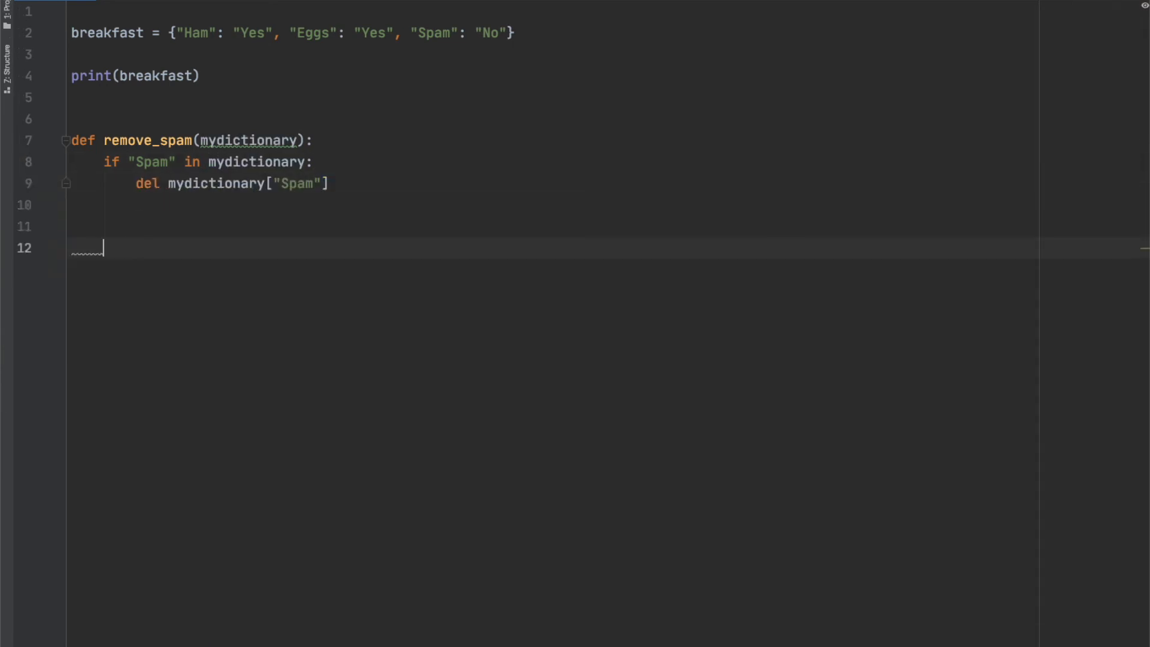
type("remove_spam(breakfast)")
type("print(breakfast)")
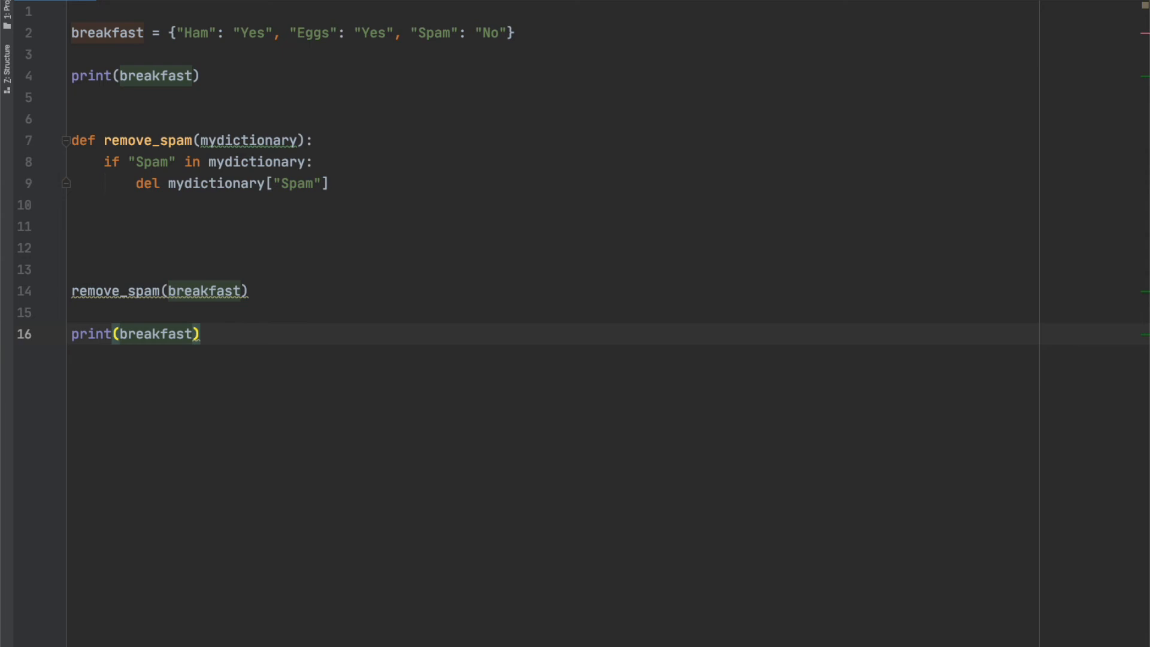
Step: Run the breakfast script so the dictionary prints with Spam and then without it
left_click(24, 440)
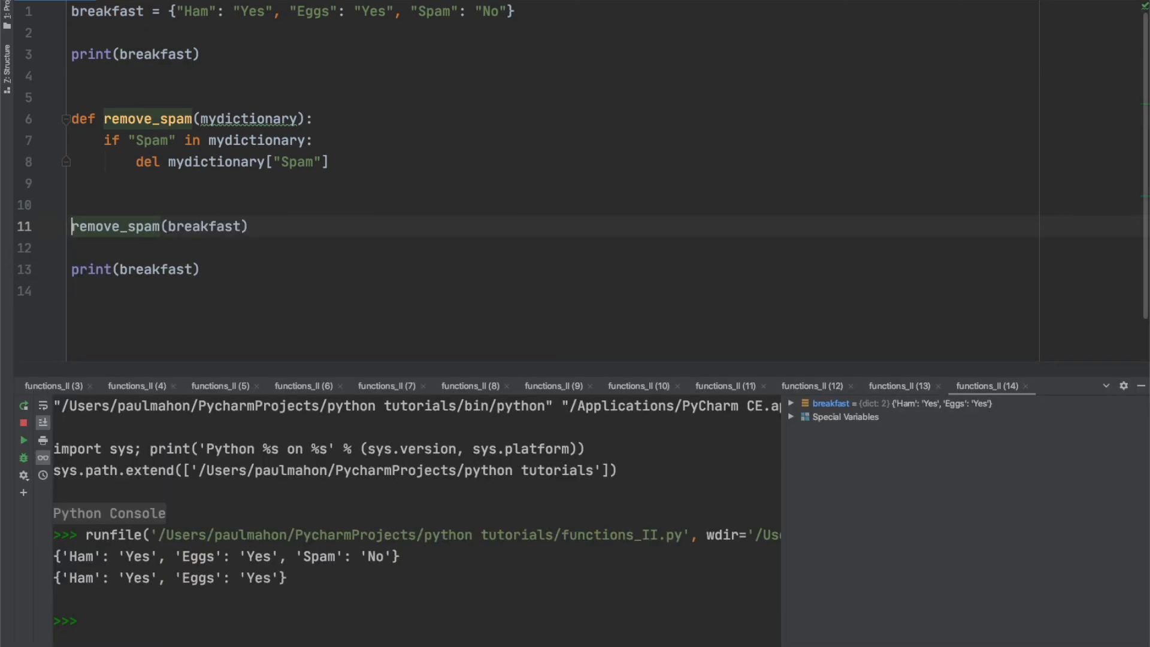